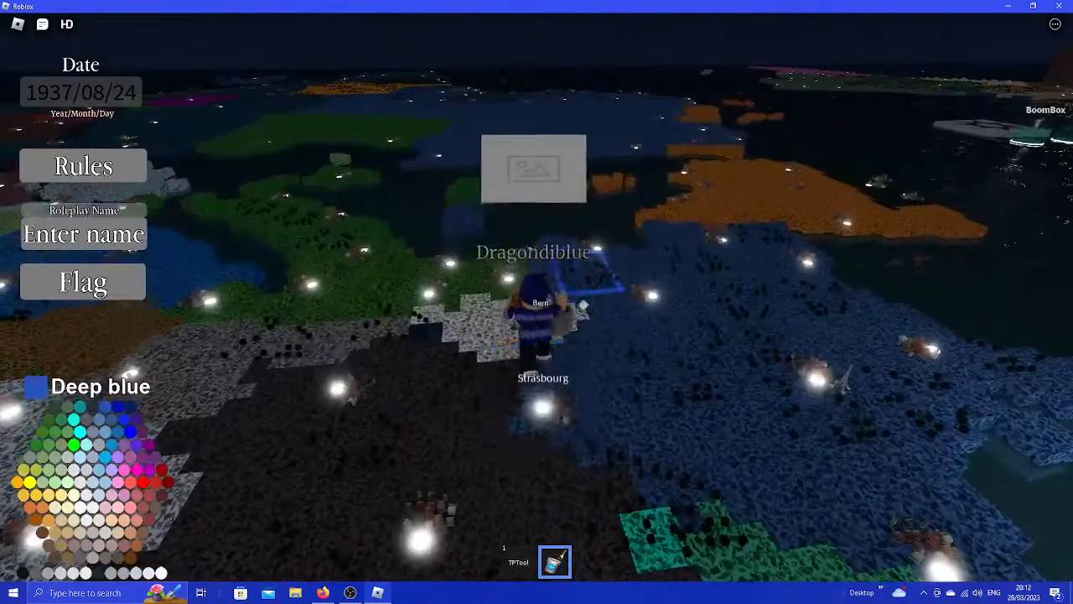
Step: Switch to the YouTube 'Chug Jug With You' lyrics video and scroll down to the comments
{"action": "left_click", "coordinate": [149, 480]}
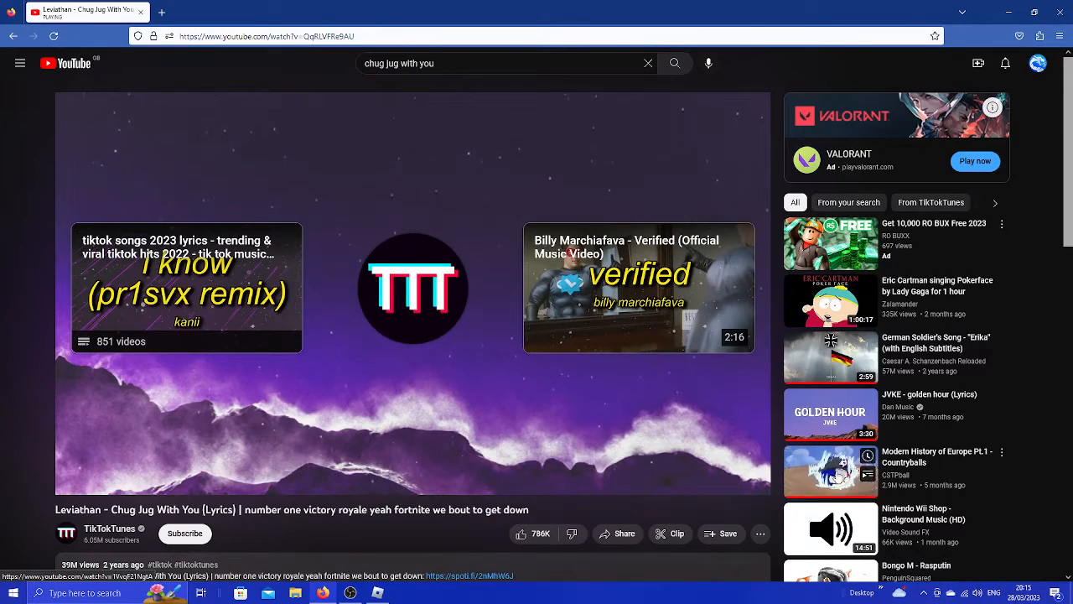
{"action": "scroll", "scroll_direction": "down", "scroll_amount": 3}
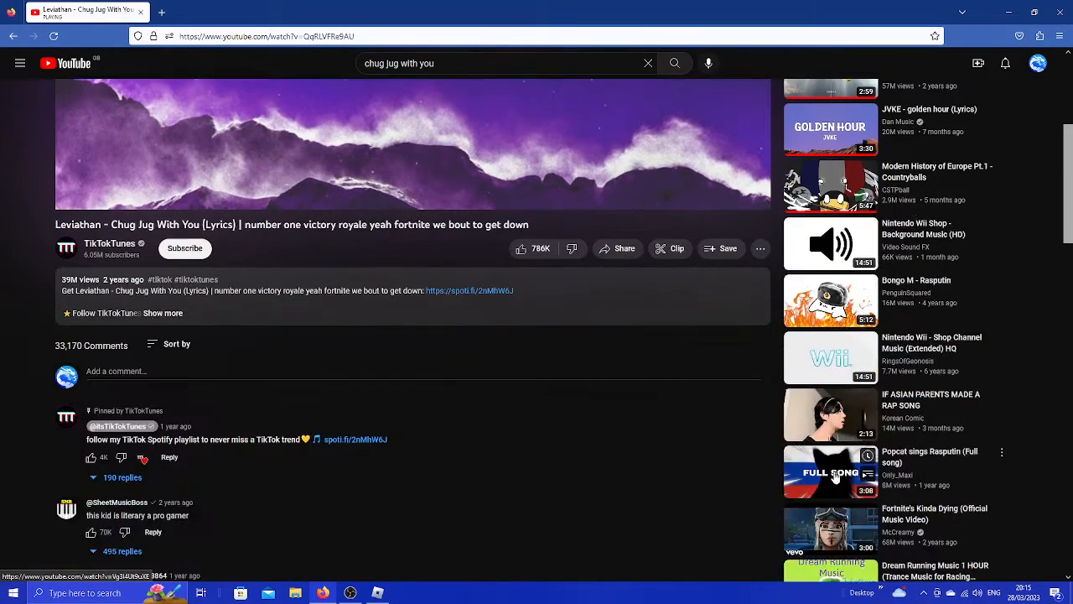